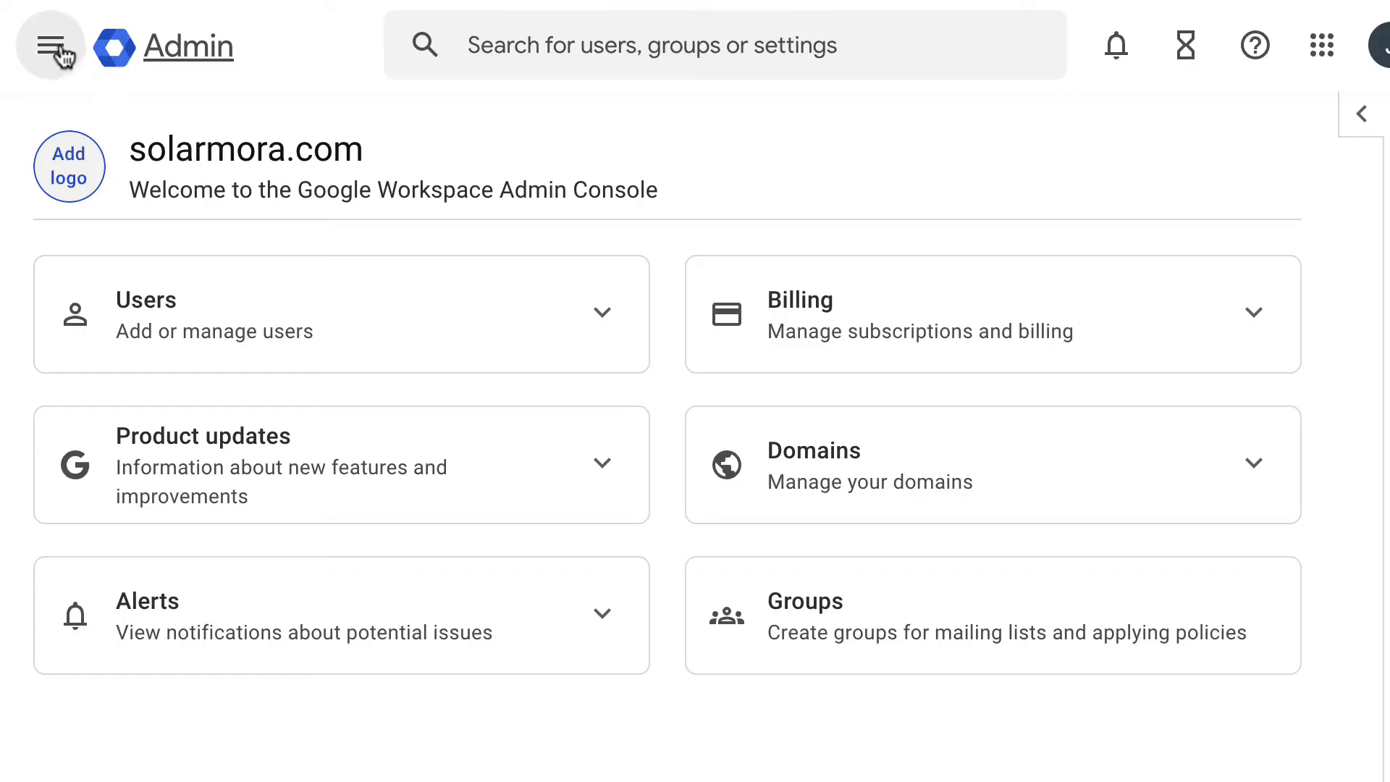
Navigate via Security > Authentication to the 2-step verification settings page
{"action": "left_click", "coordinate": [51, 46]}
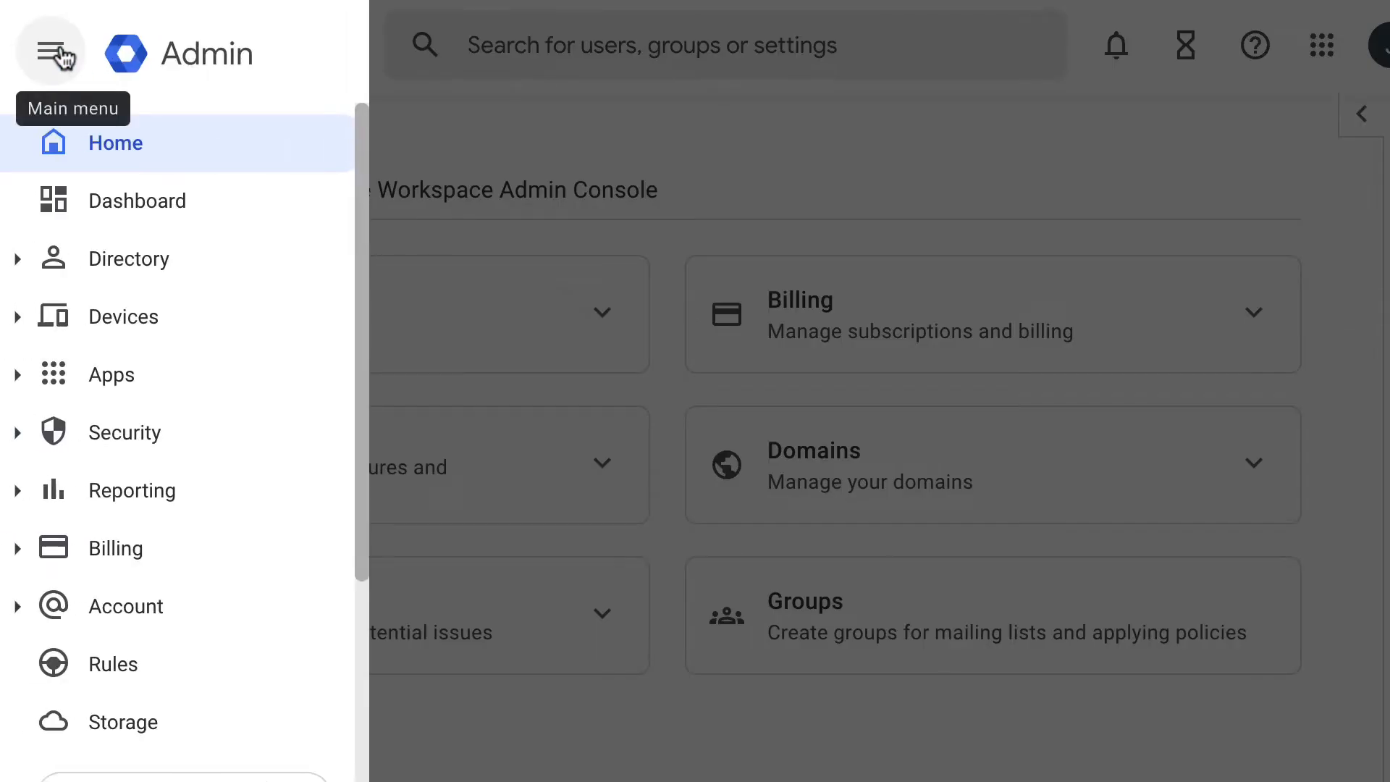
{"action": "left_click", "coordinate": [124, 434]}
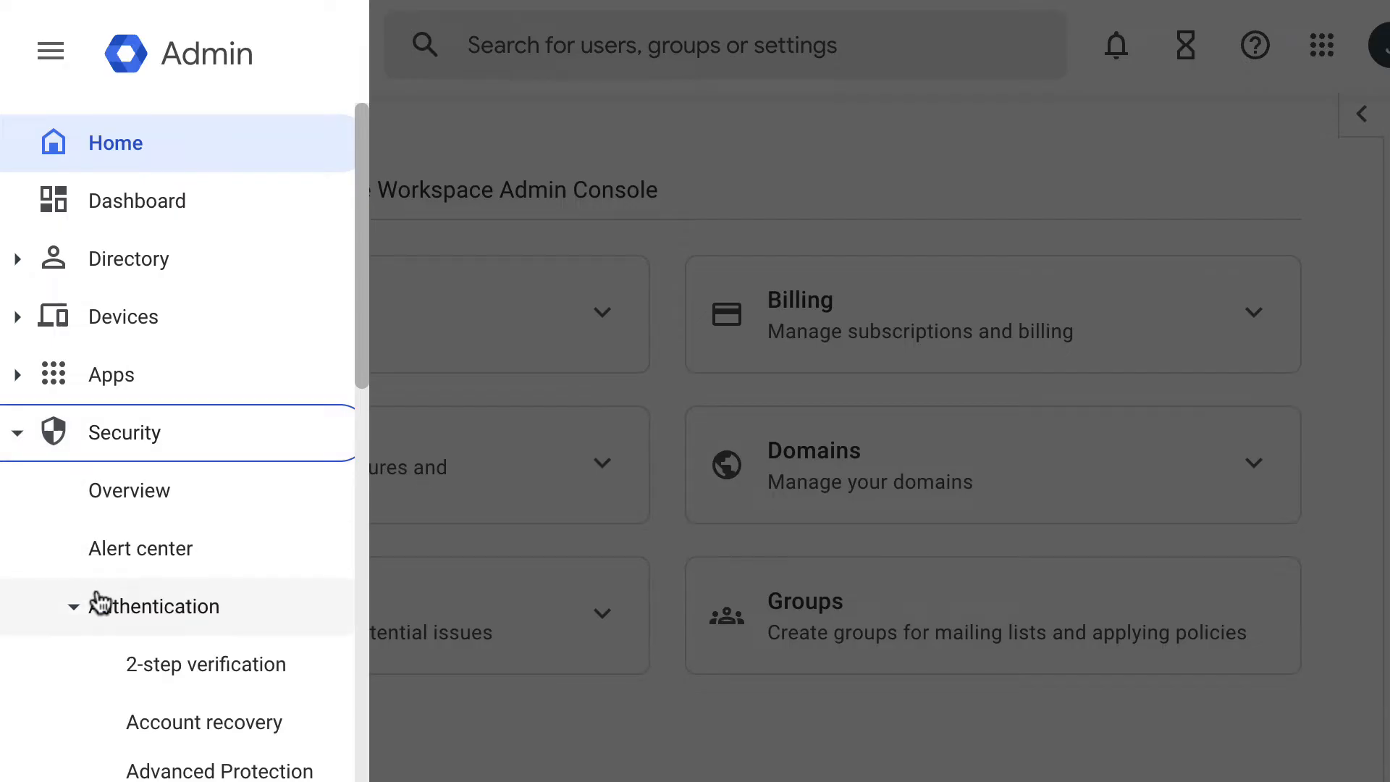
{"action": "mouse_move", "coordinate": [204, 665]}
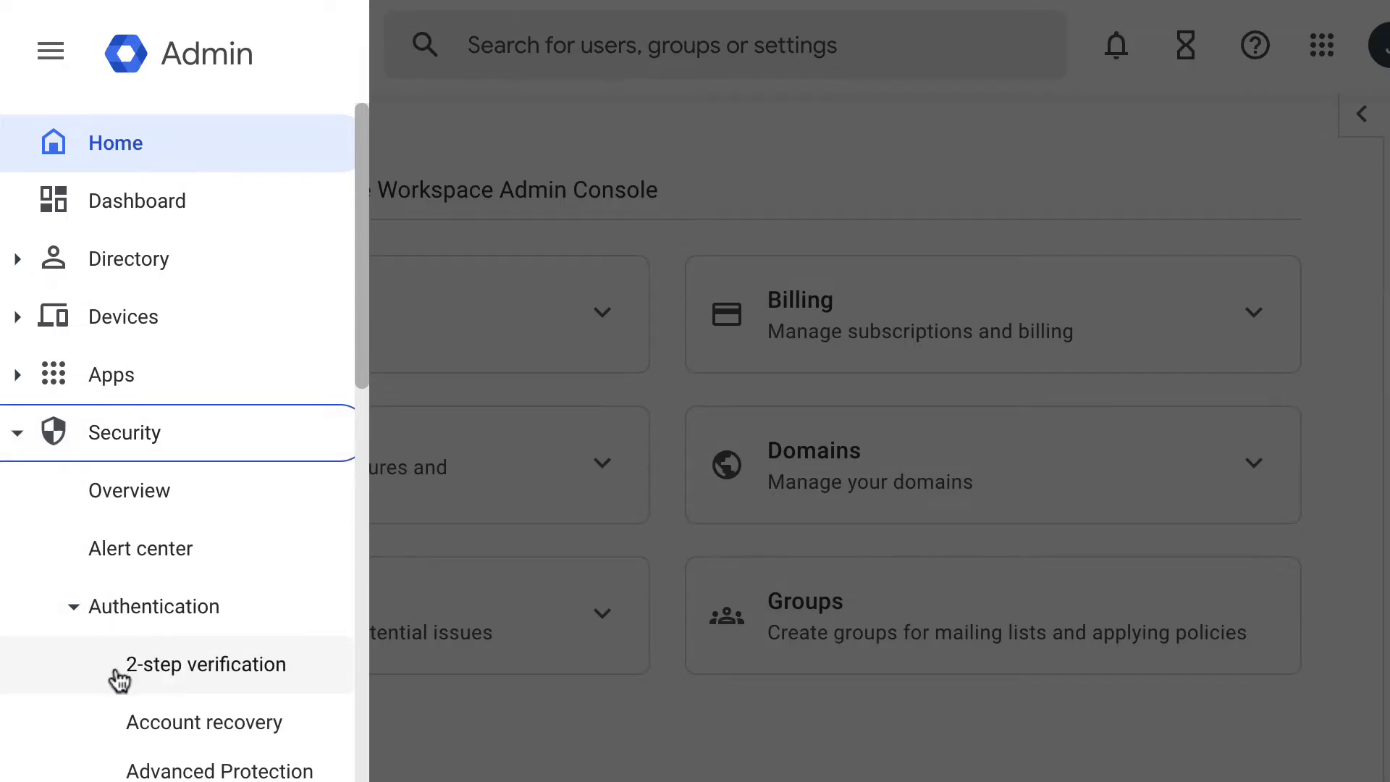
{"action": "left_click", "coordinate": [204, 665]}
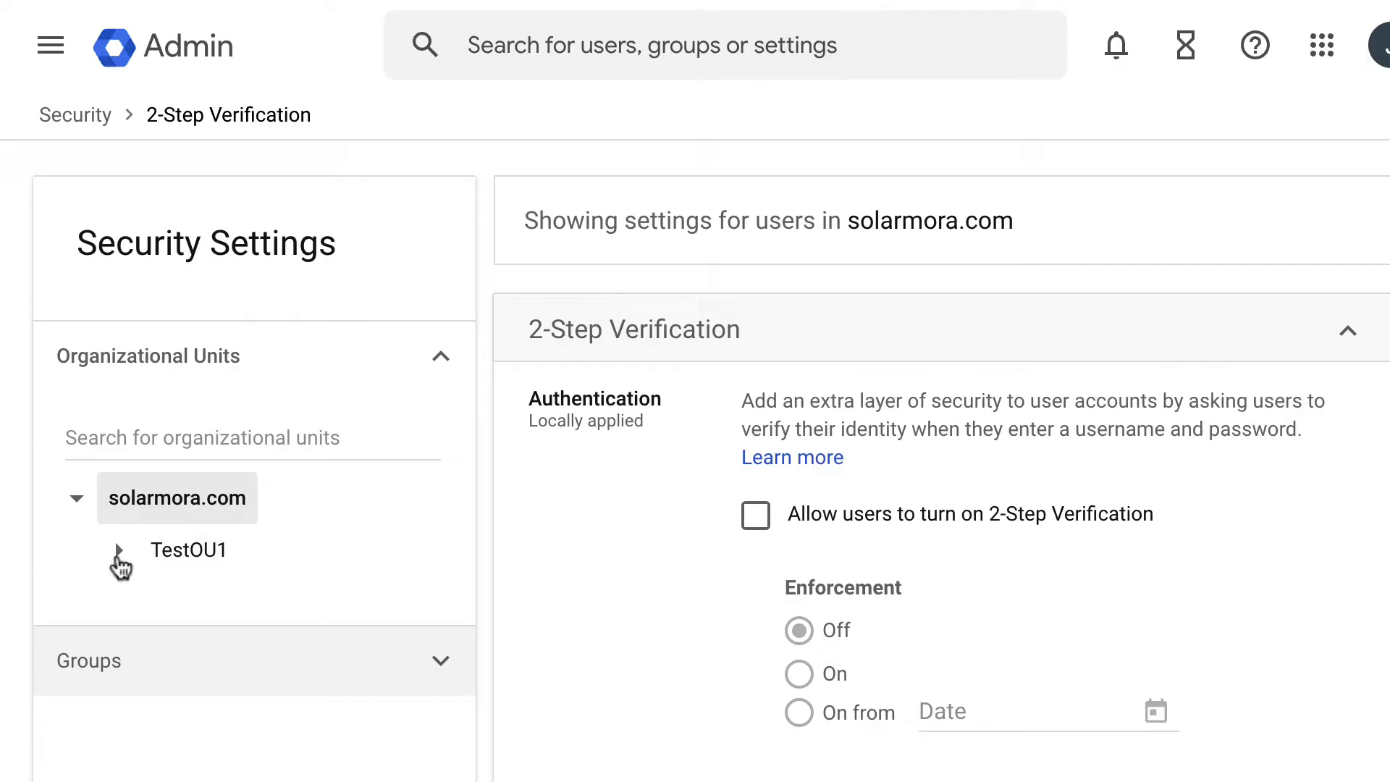
Expand TestOU1 and tick 'Allow users to turn on 2-Step Verification'
{"action": "left_click", "coordinate": [118, 551]}
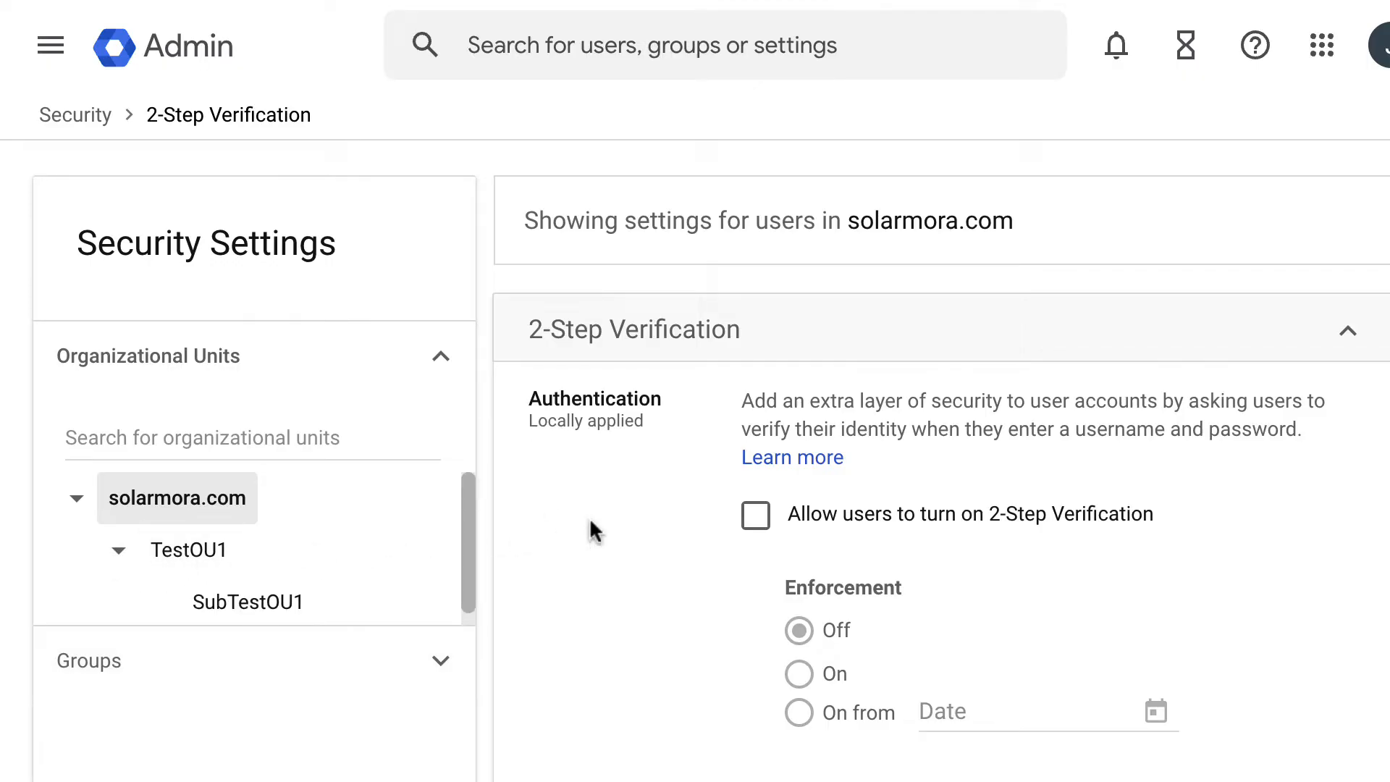
{"action": "mouse_move", "coordinate": [755, 516]}
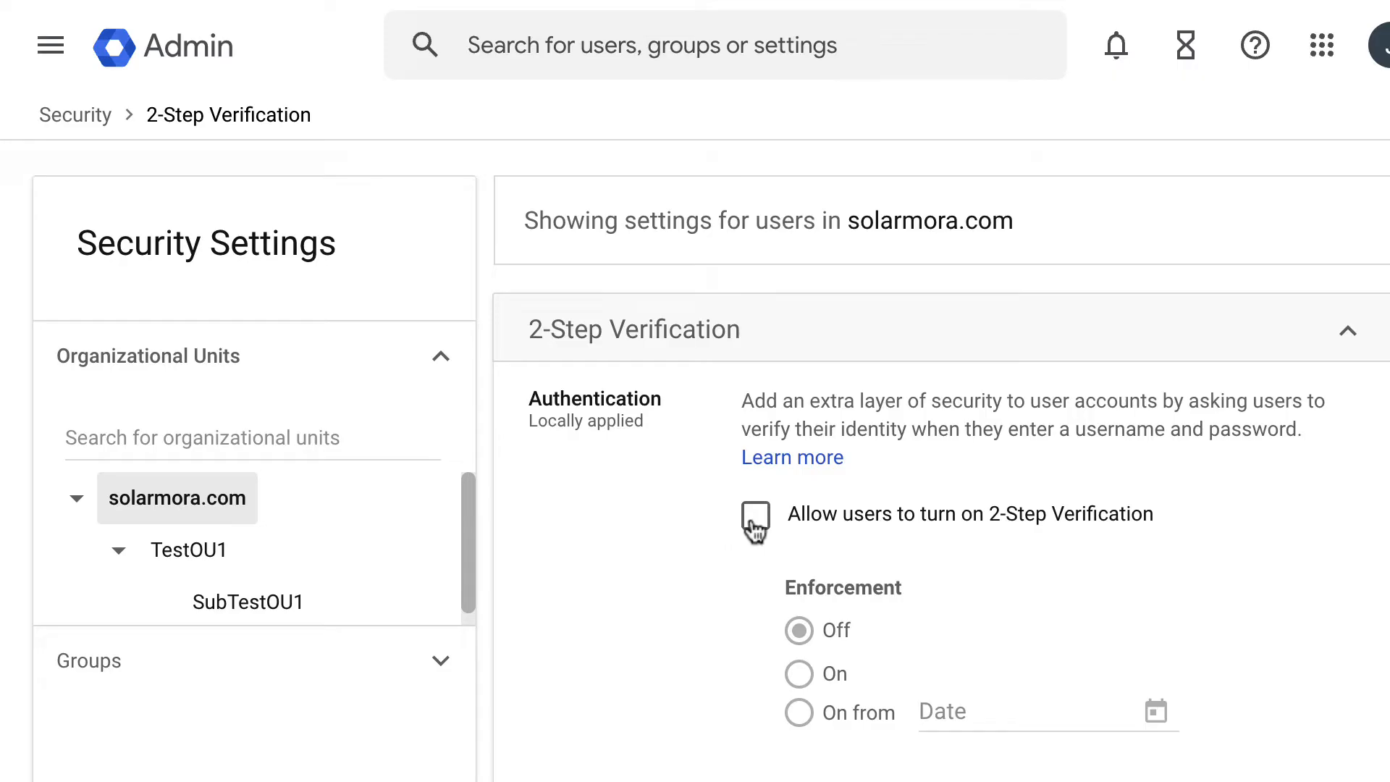
{"action": "left_click", "coordinate": [756, 516]}
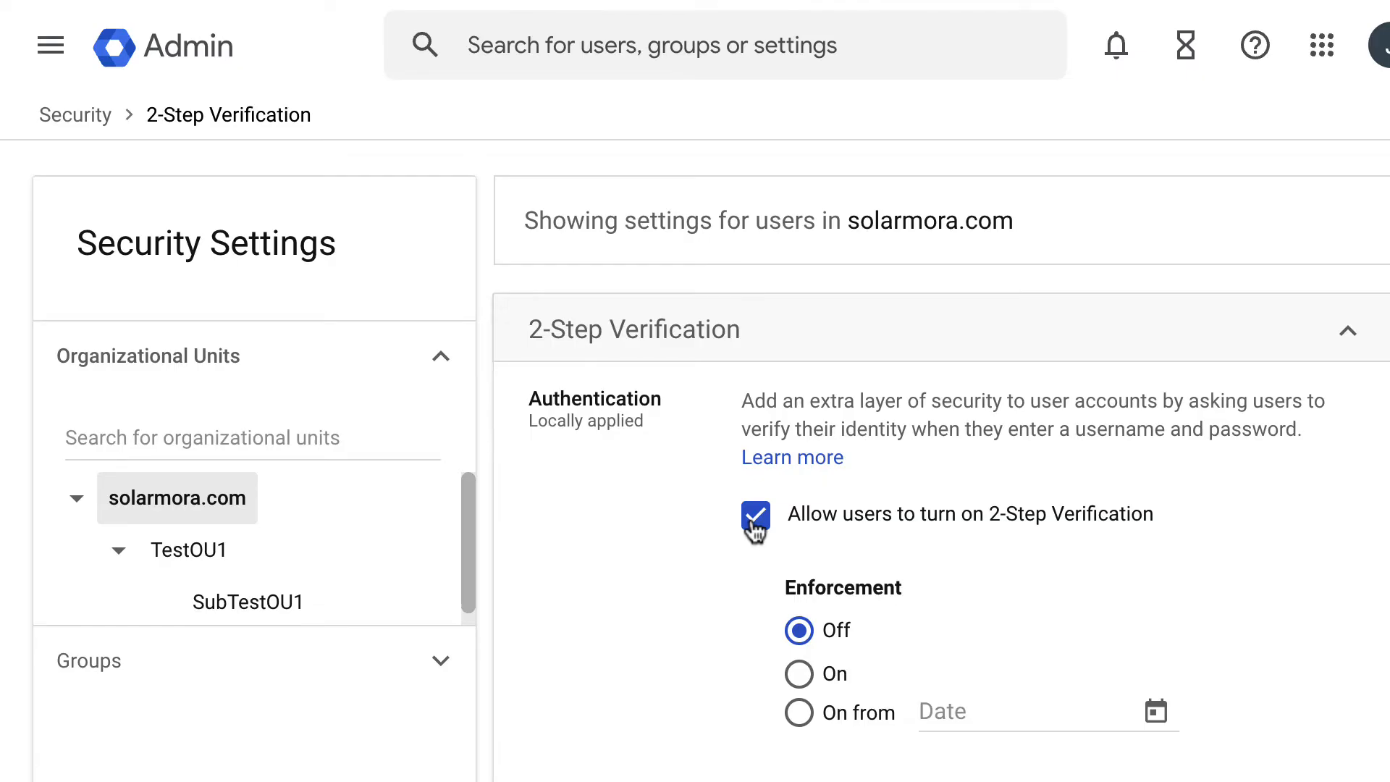
Choose the 'On from' enforcement option with a start date of Jul 04, 2022
{"action": "scroll", "scroll_direction": "down", "scroll_amount": 3}
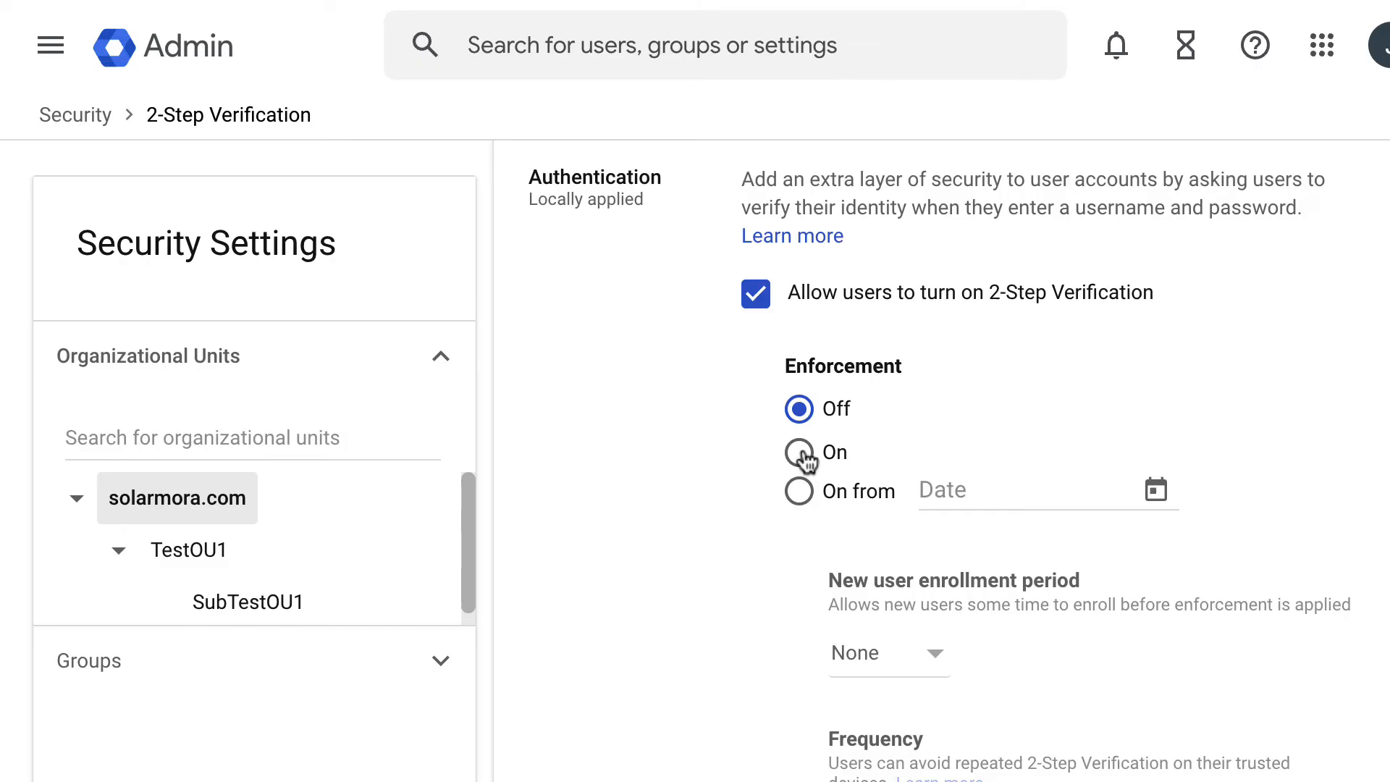
{"action": "left_click", "coordinate": [800, 452]}
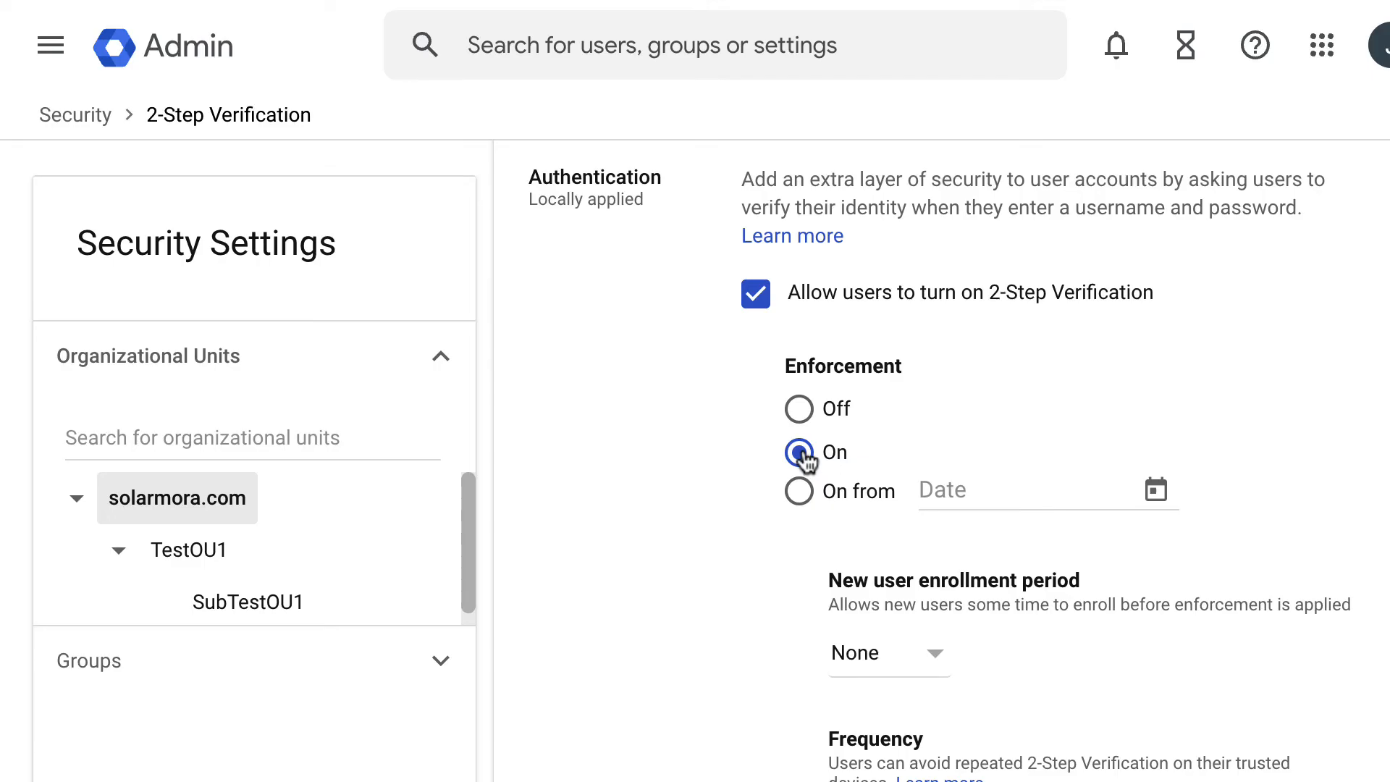
{"action": "left_click", "coordinate": [799, 491]}
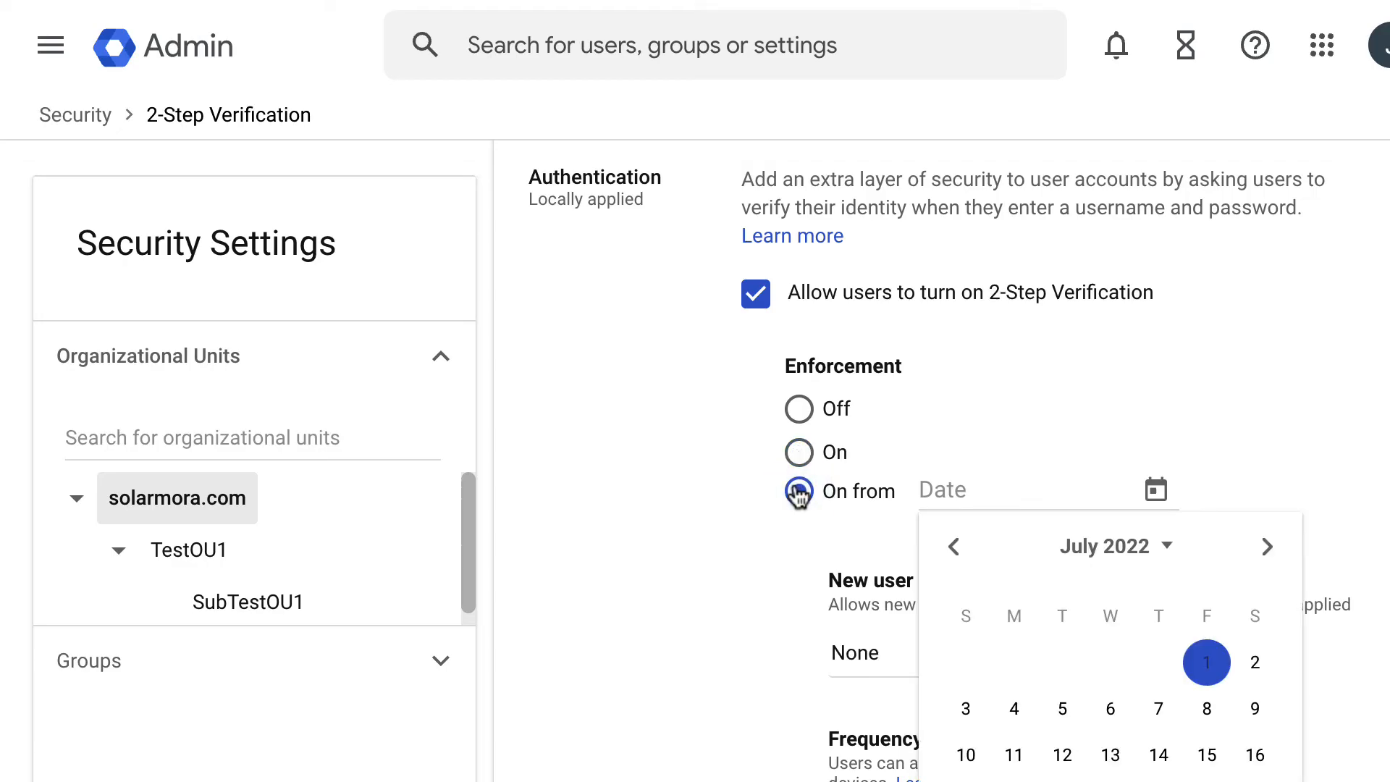
{"action": "left_click", "coordinate": [1014, 709]}
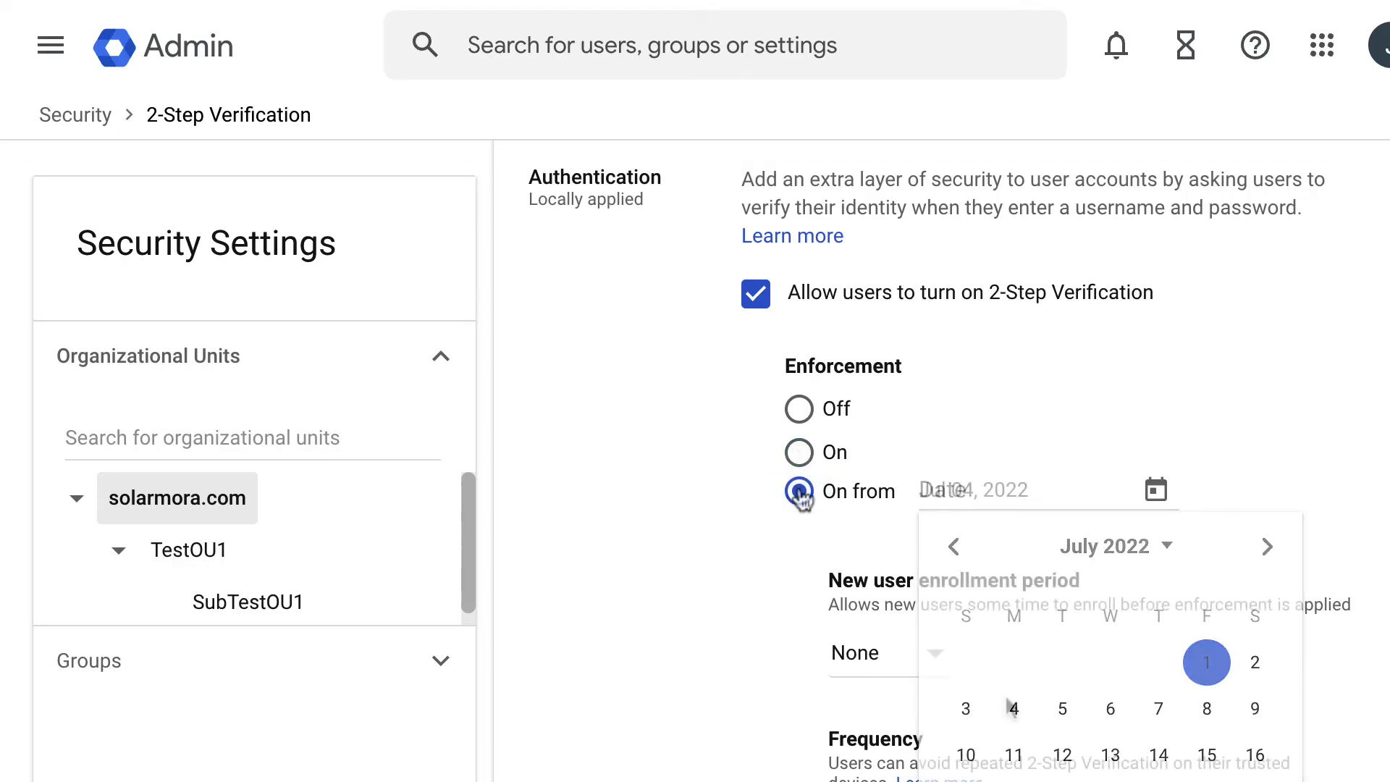
{"action": "left_click", "coordinate": [1012, 708]}
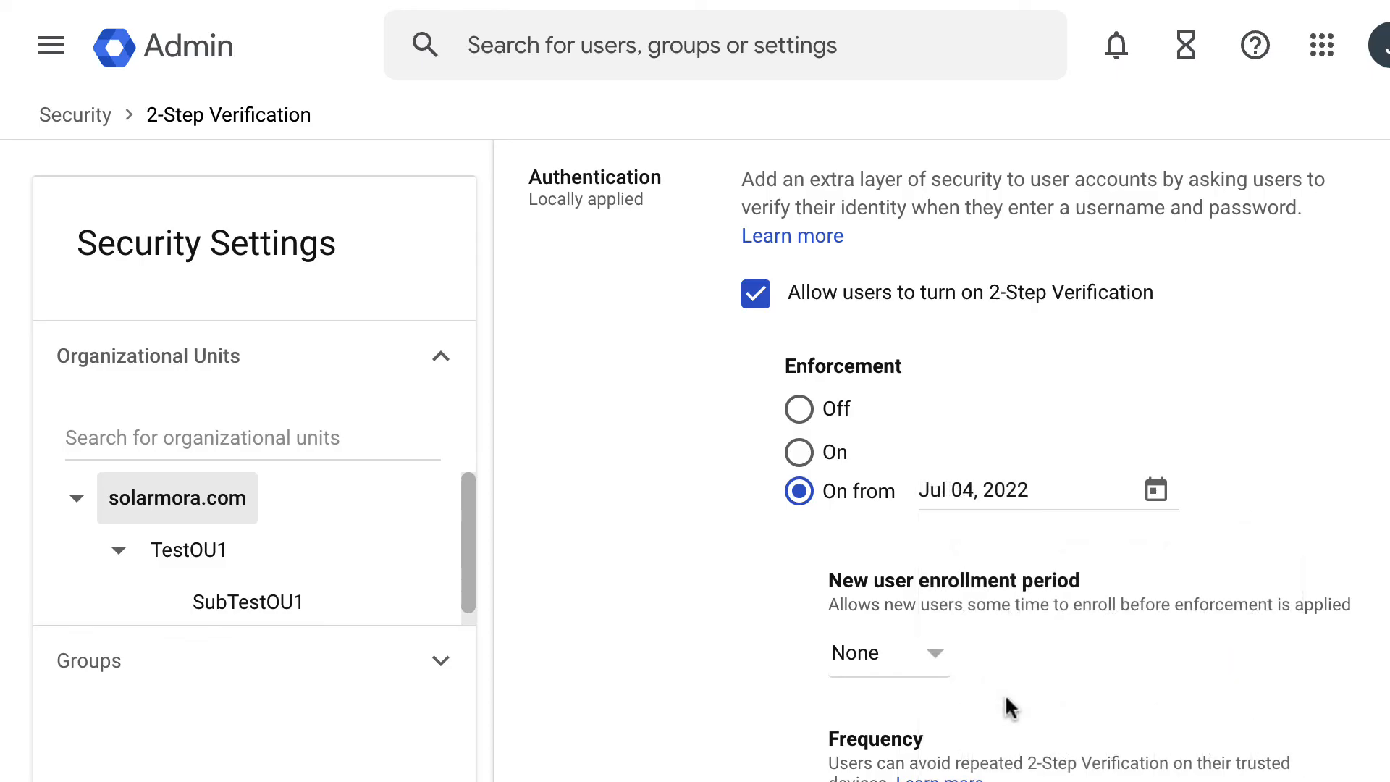
{"action": "scroll", "scroll_direction": "down", "scroll_amount": 3}
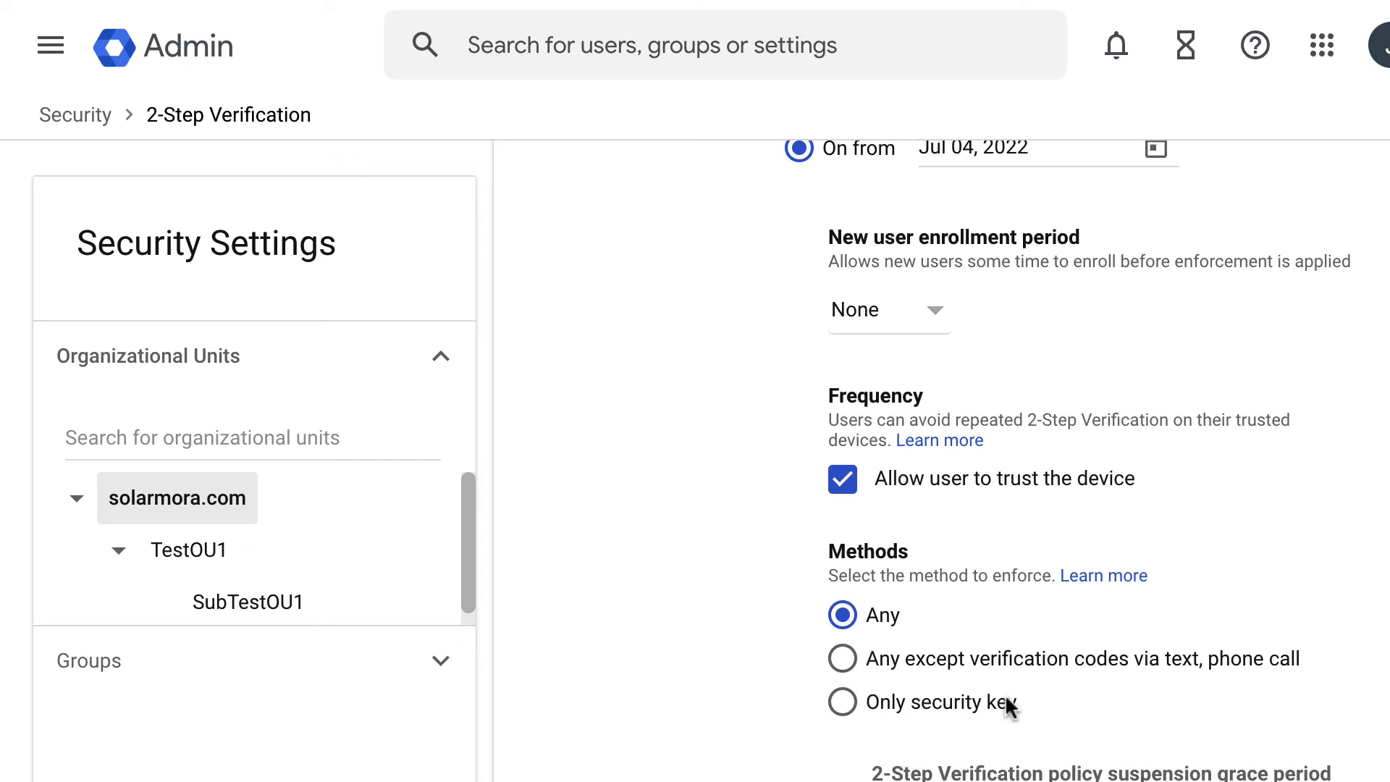
{"action": "scroll", "scroll_direction": "down", "scroll_amount": 3}
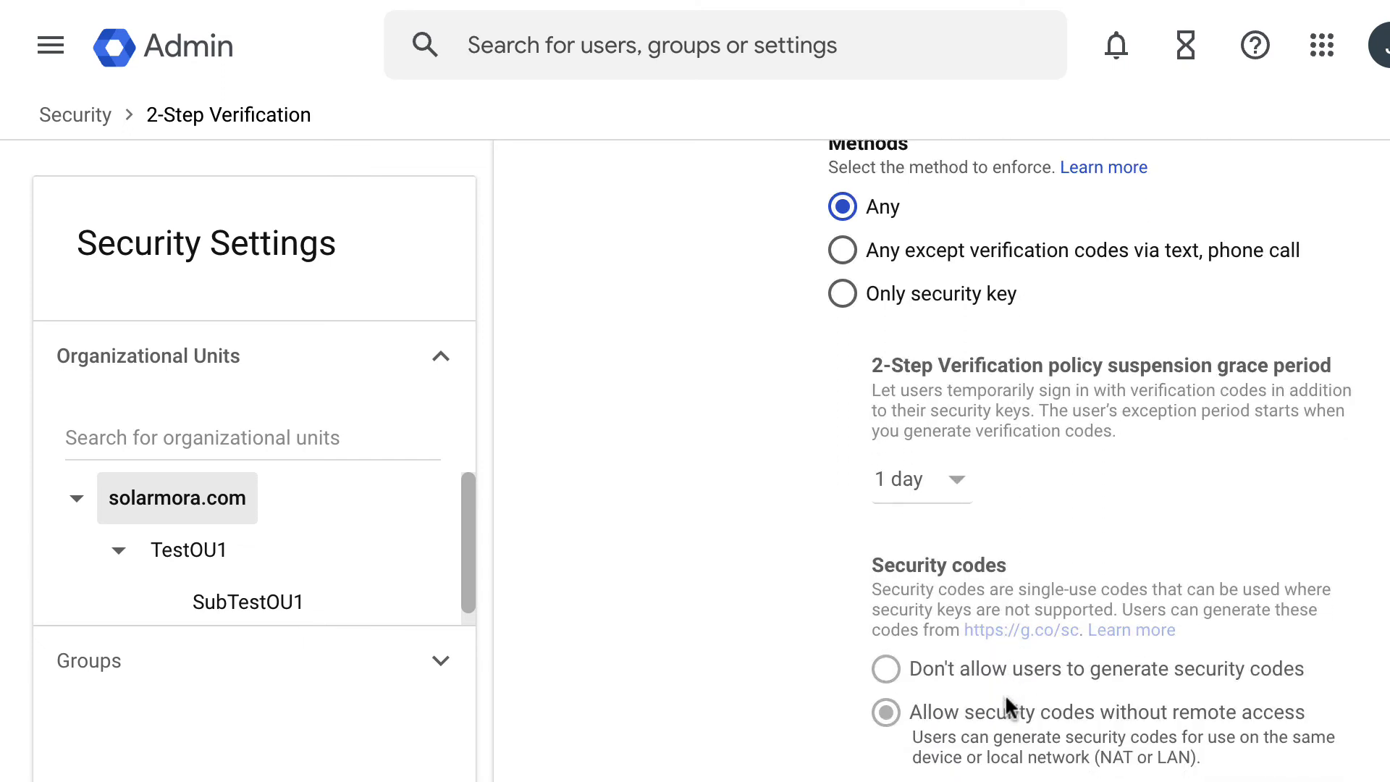